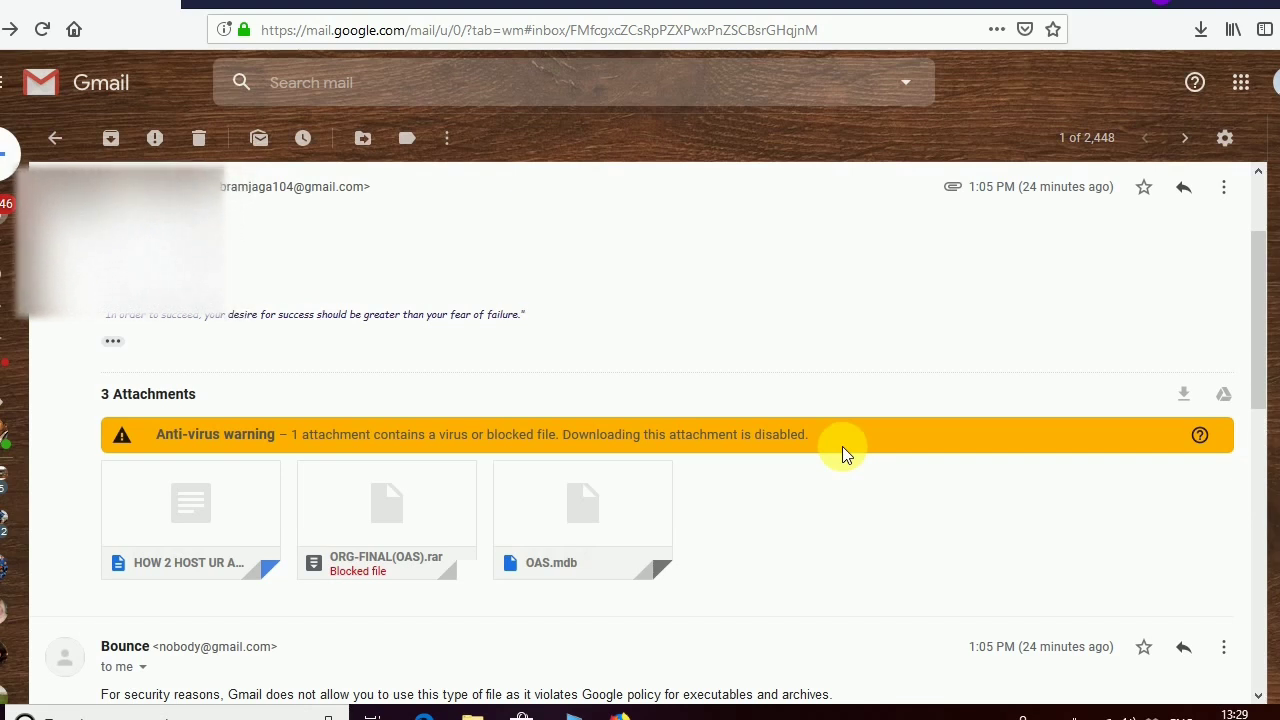
pyautogui.moveTo(484, 472)
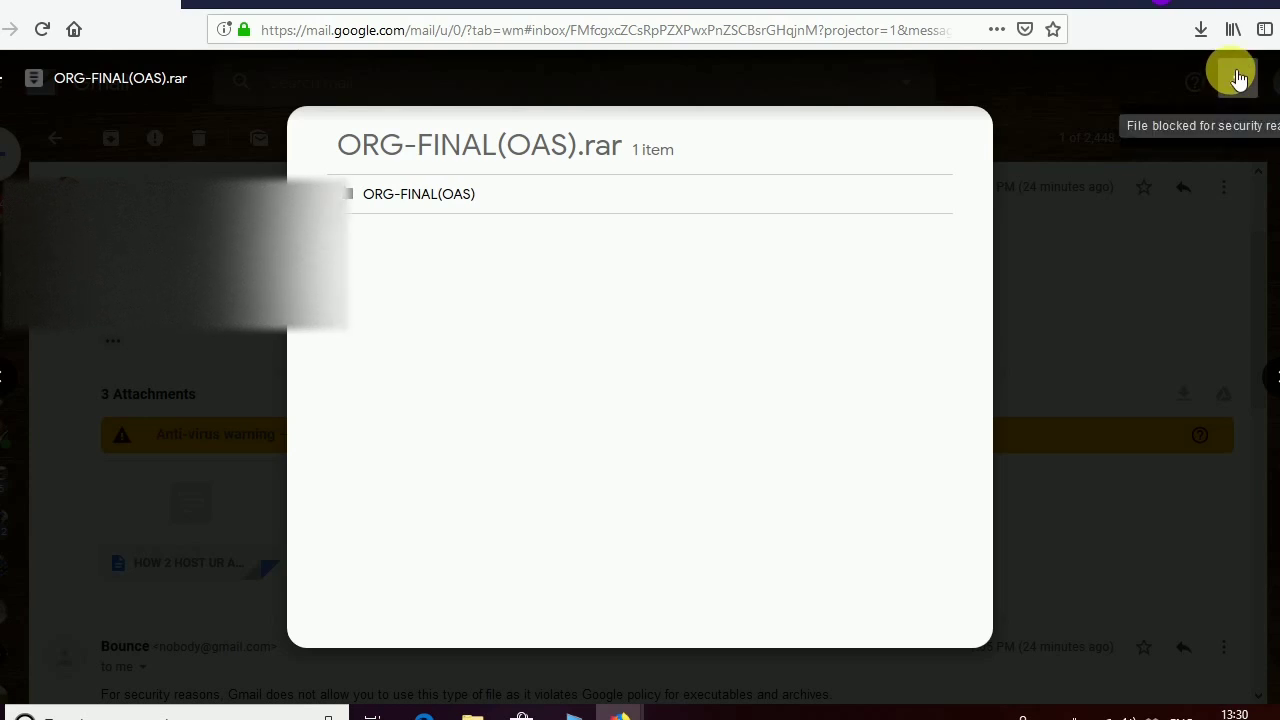
pyautogui.moveTo(318, 130)
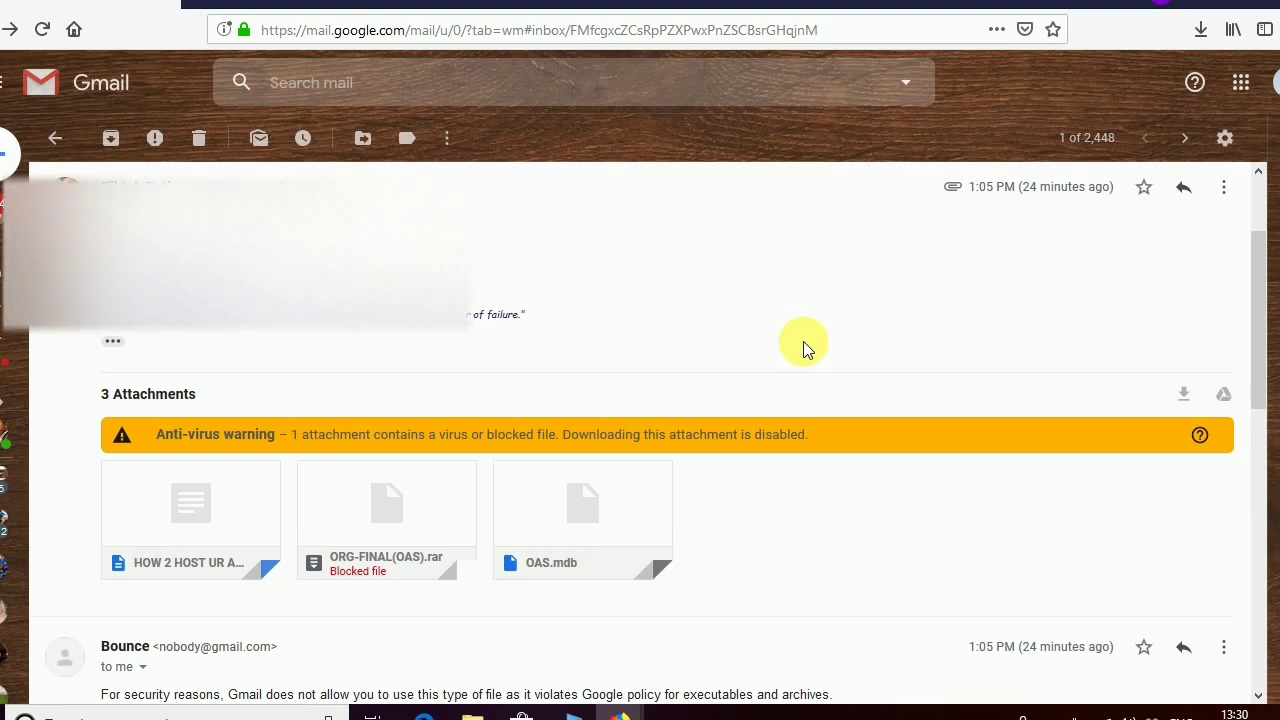
pyautogui.moveTo(1190, 248)
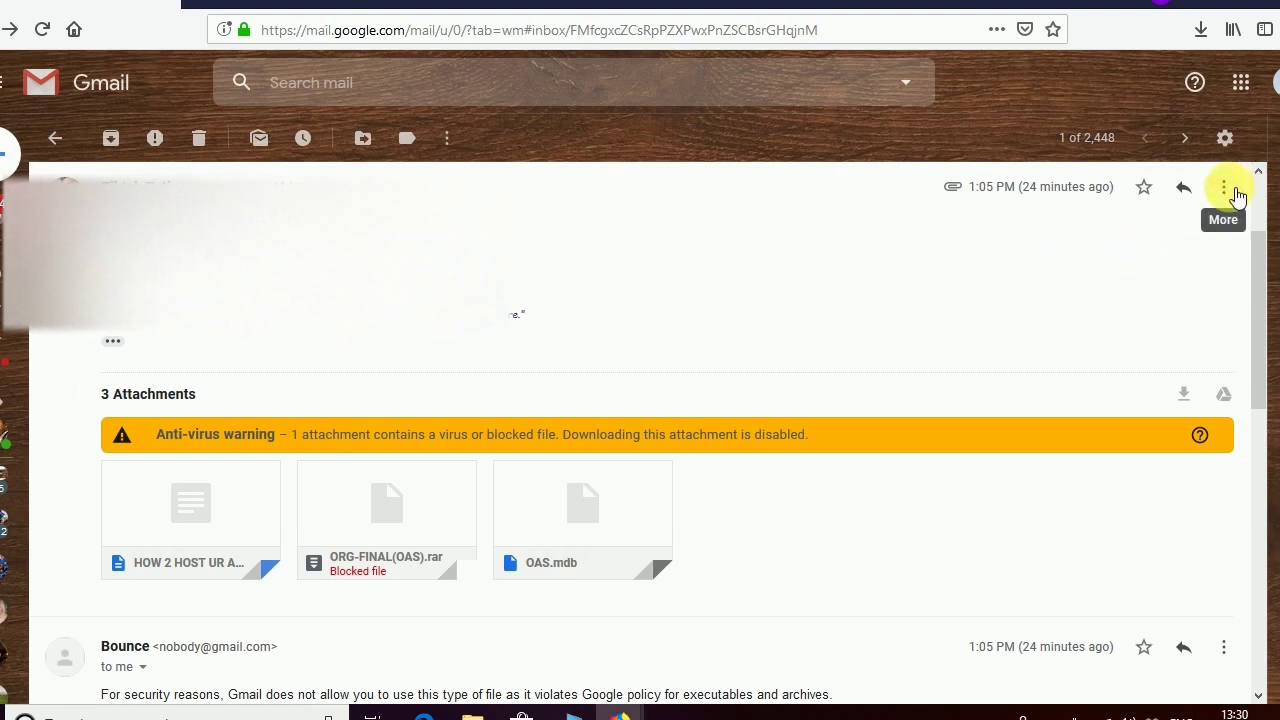
# Step: Download the message's original source via Show original and save the .eml file
pyautogui.click(1224, 188)
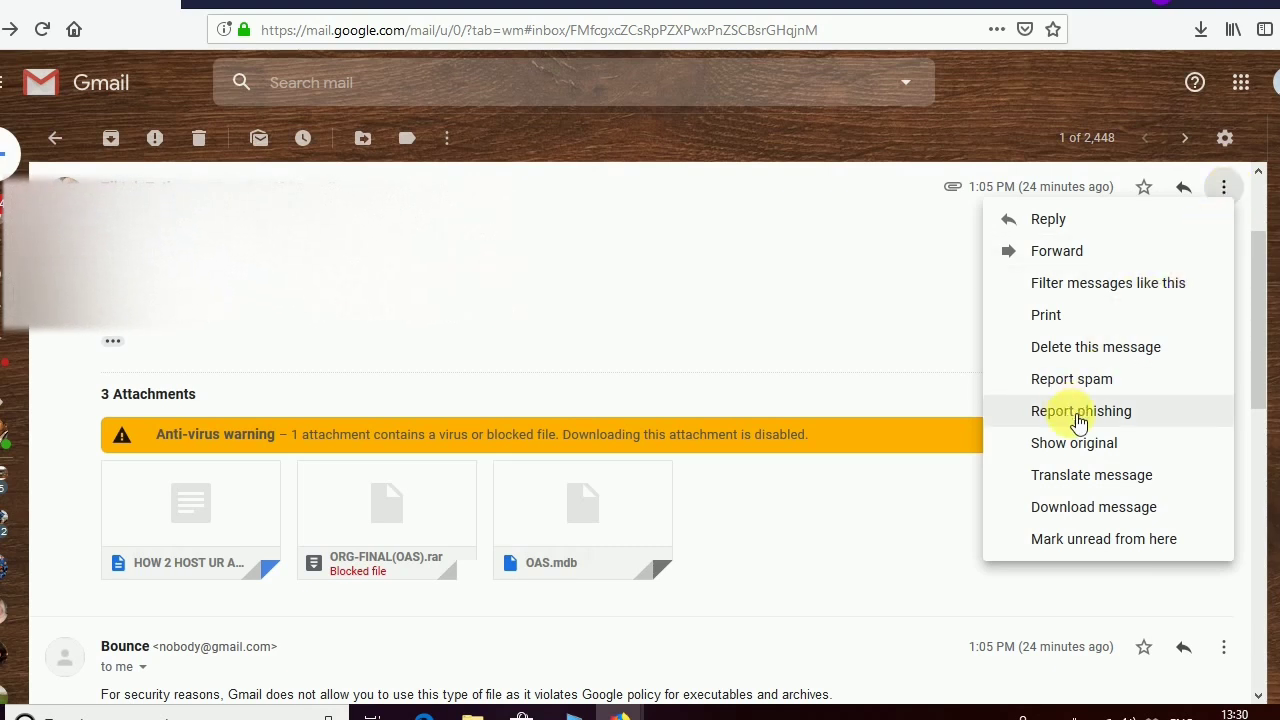
pyautogui.moveTo(1074, 444)
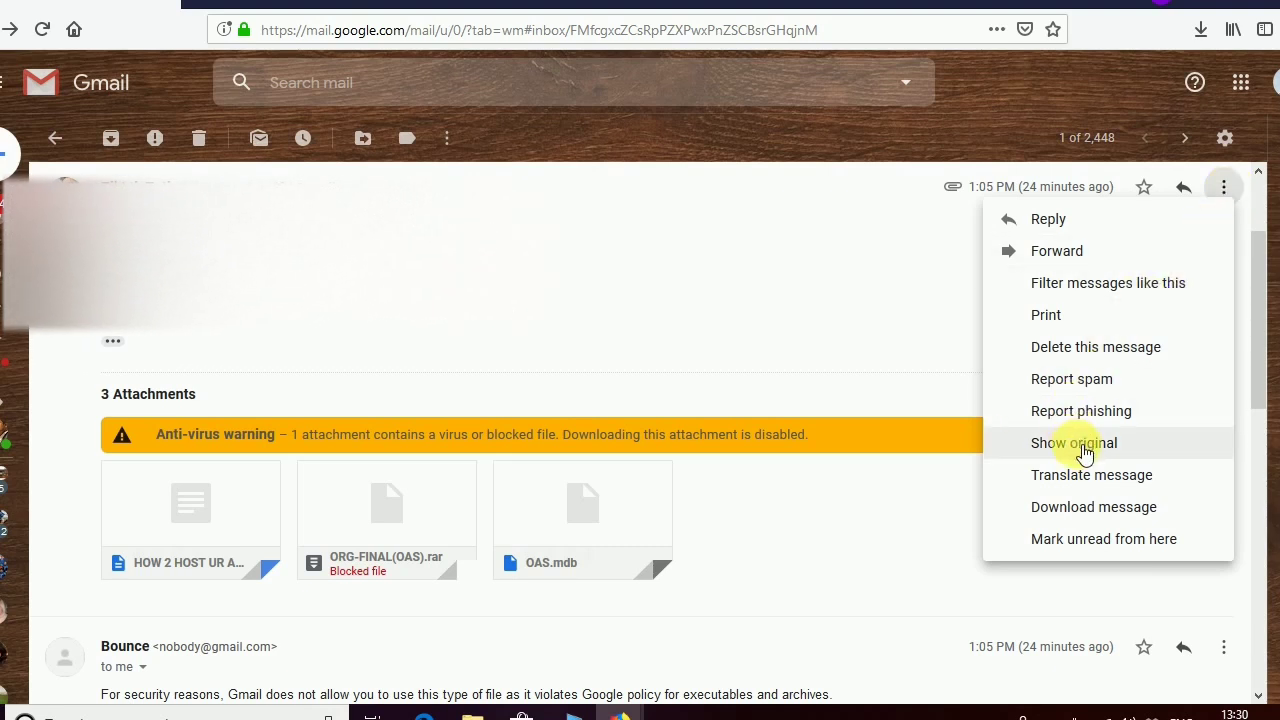
pyautogui.click(1072, 444)
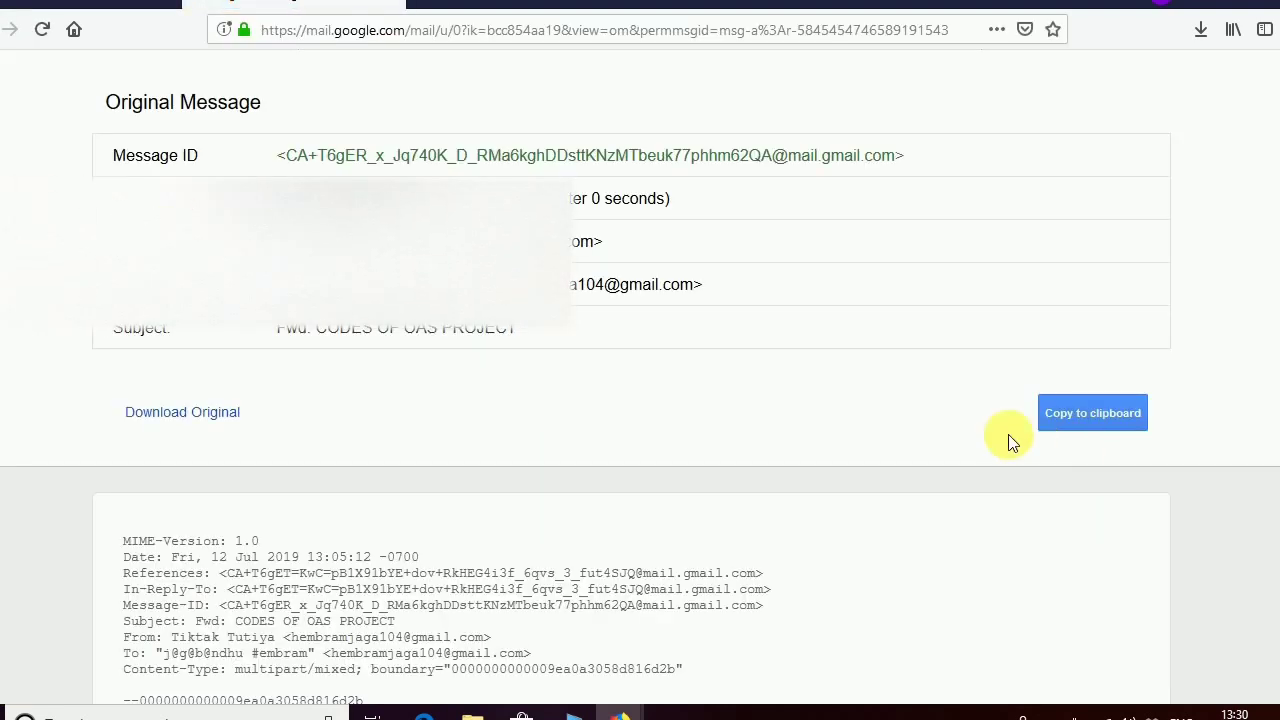
pyautogui.moveTo(182, 412)
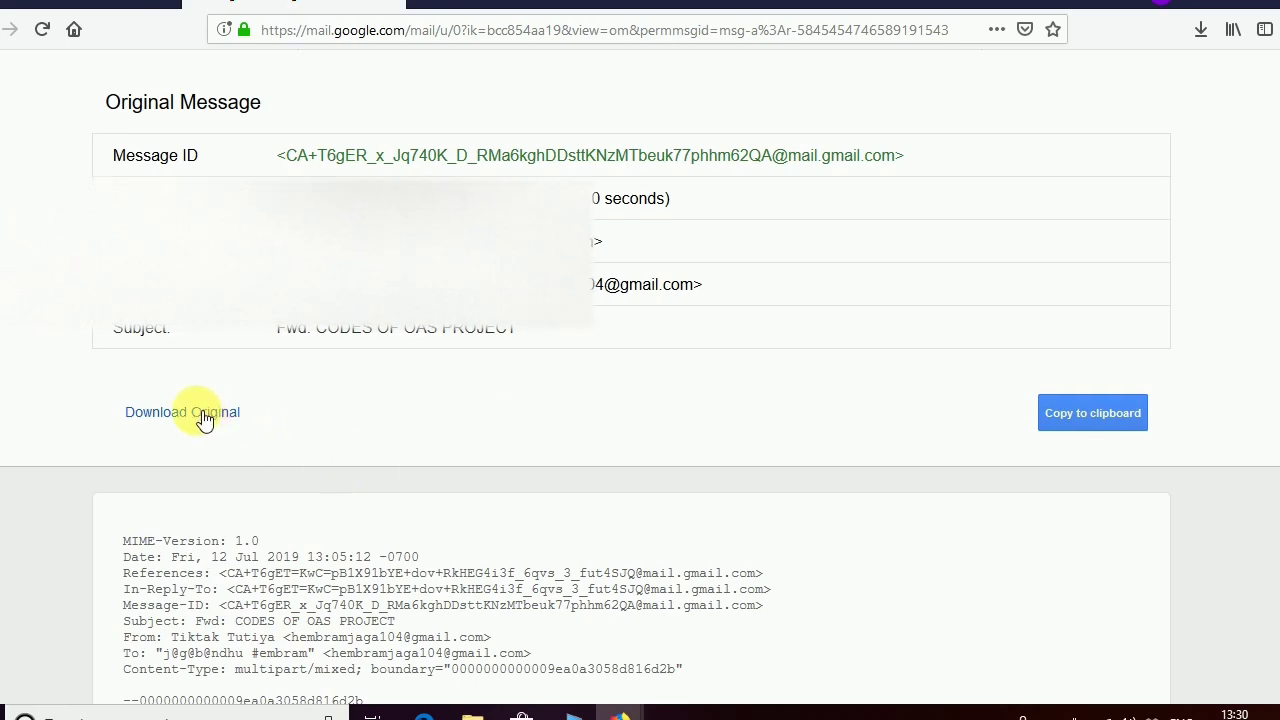
pyautogui.click(182, 412)
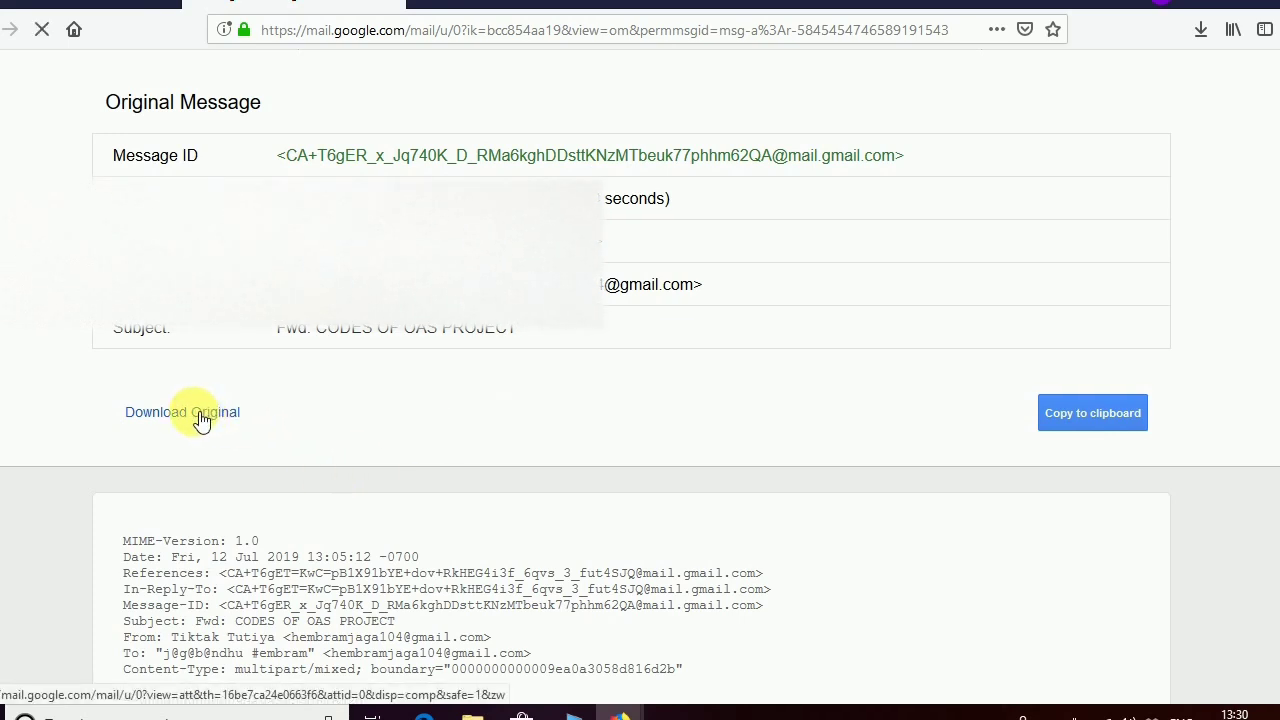
pyautogui.click(182, 412)
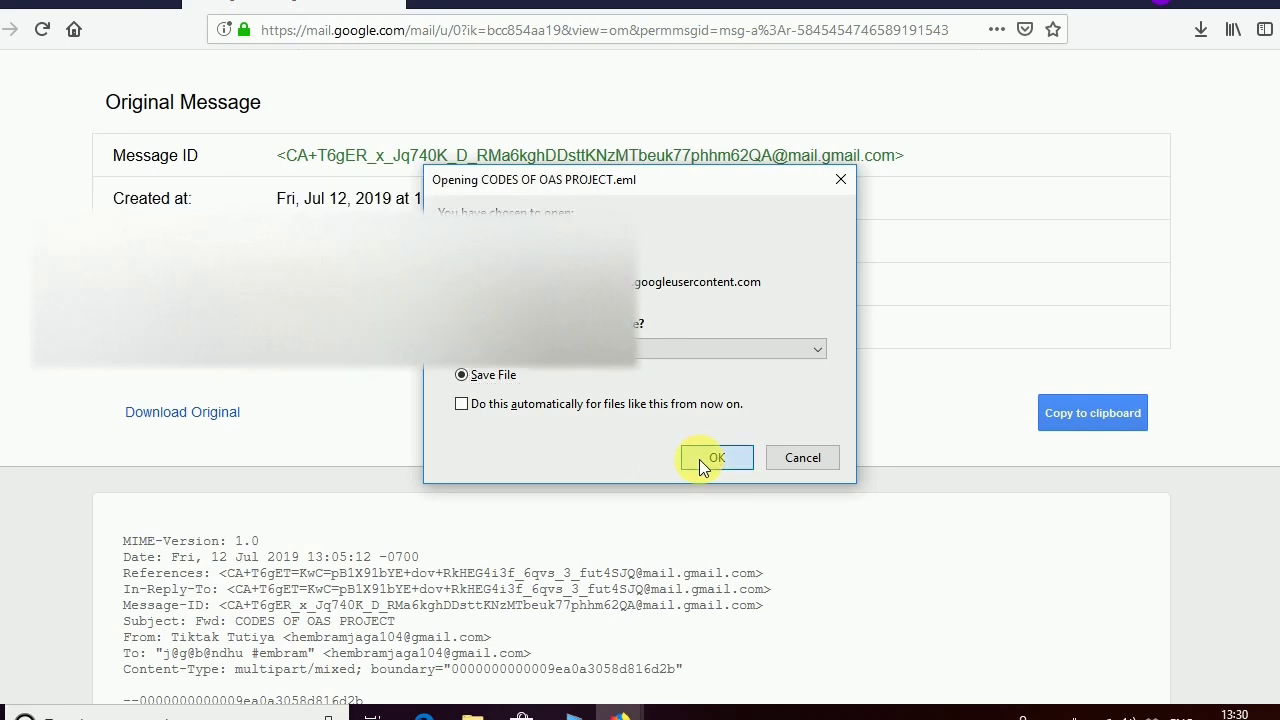
pyautogui.click(716, 456)
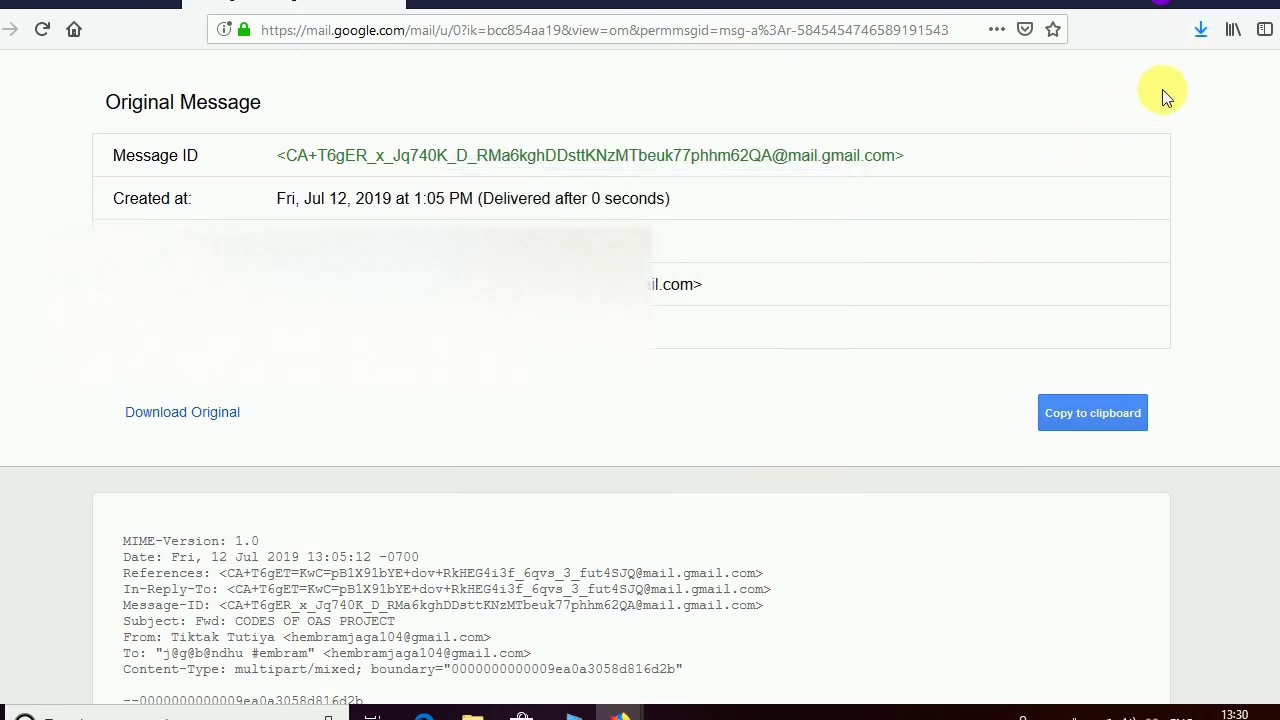
pyautogui.click(1200, 30)
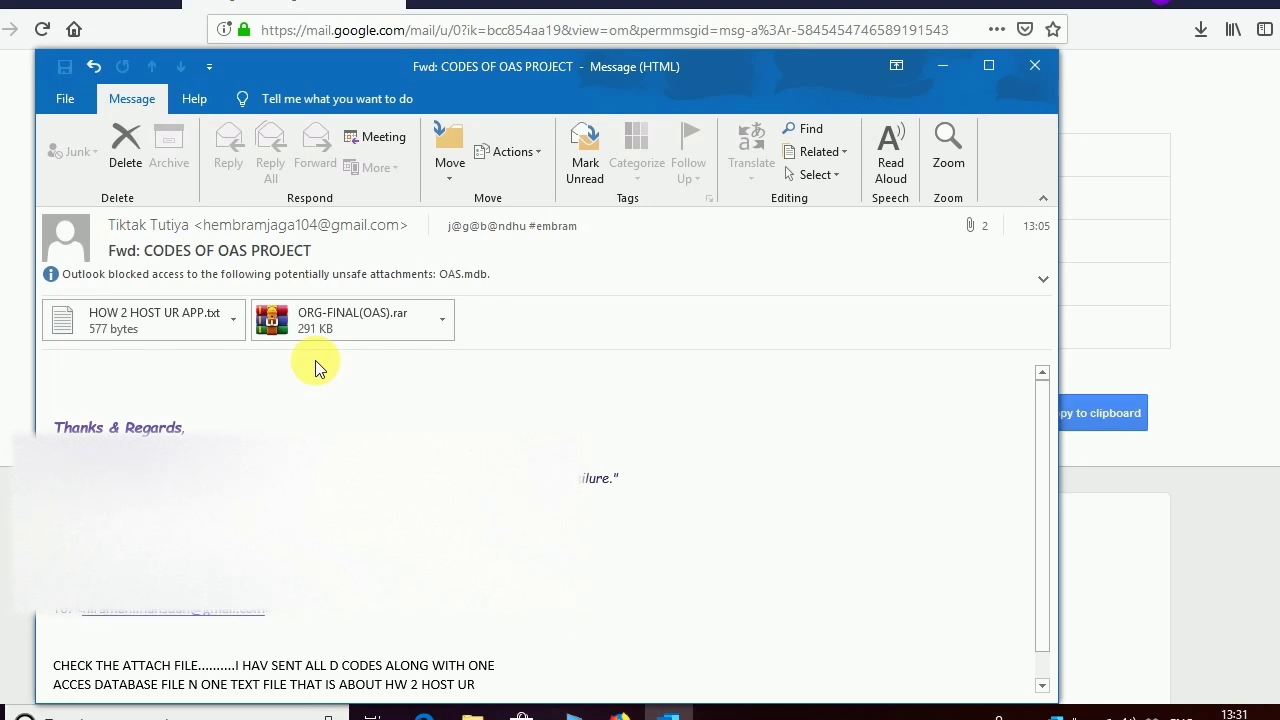
pyautogui.moveTo(390, 318)
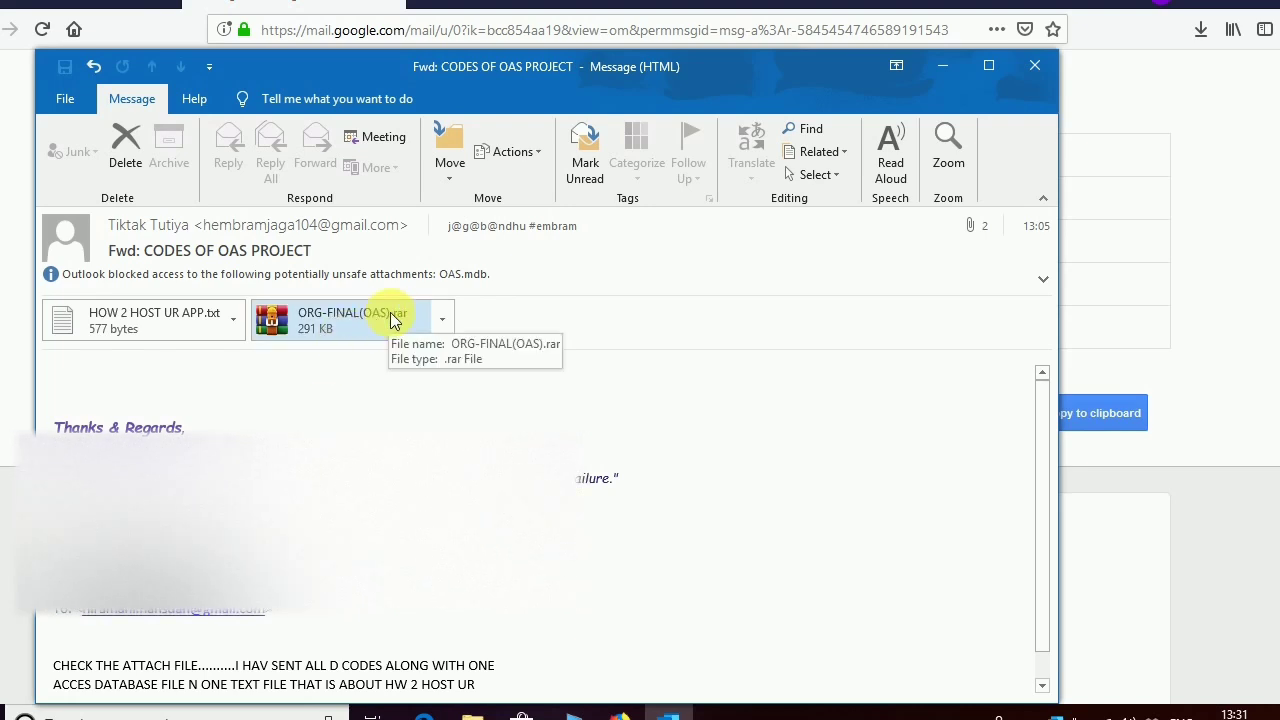
# Step: Open the ORG-FINAL(OAS).rar attachment from the Outlook message into WinRAR
pyautogui.doubleClick(340, 318)
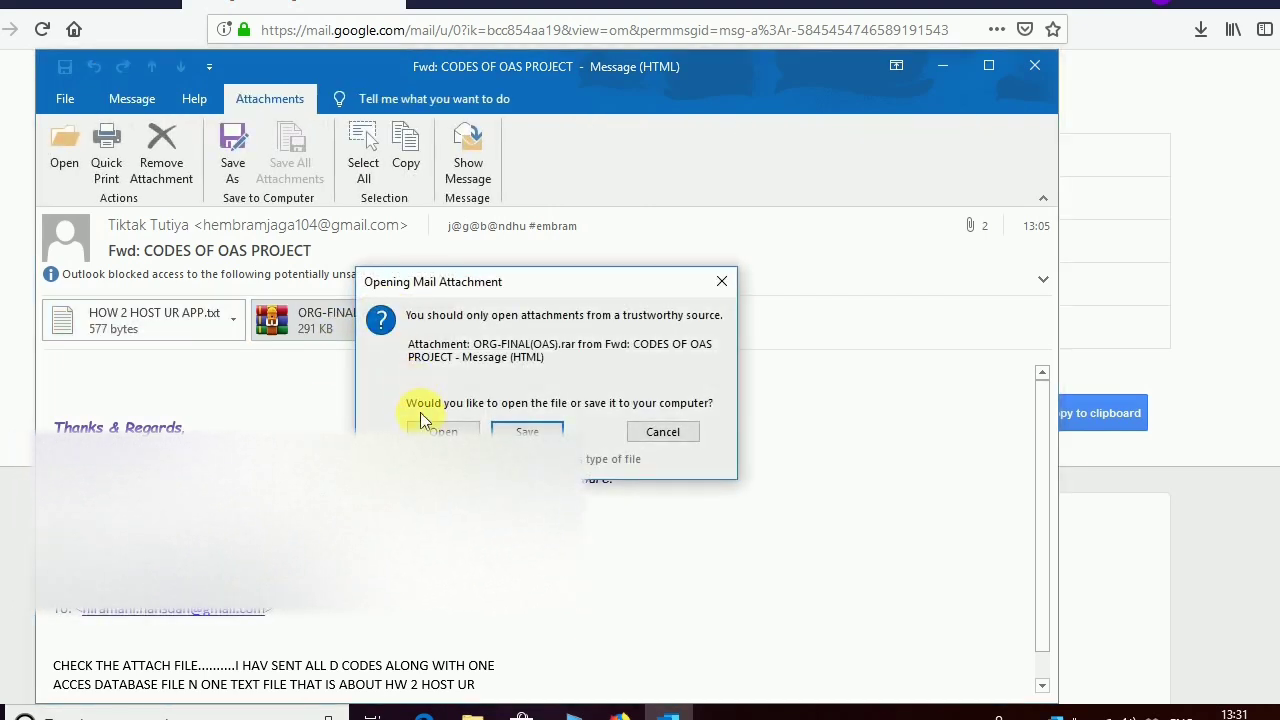
pyautogui.click(444, 432)
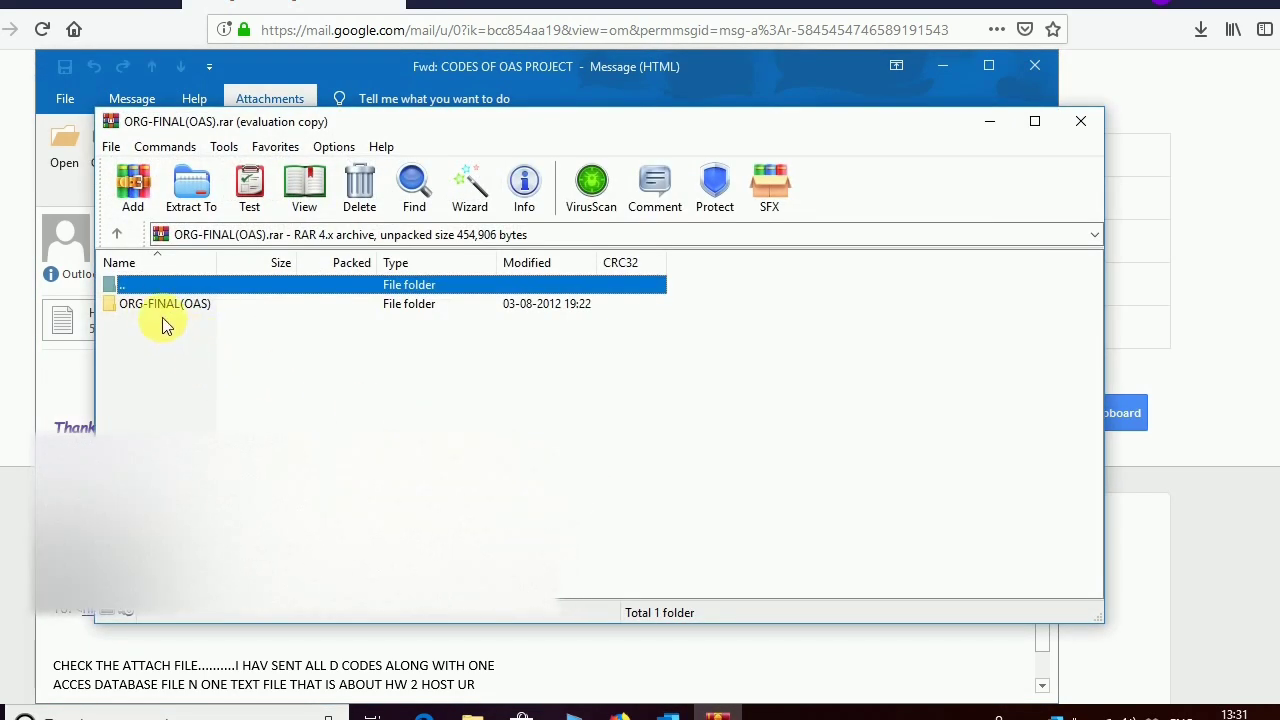
# Step: Choose Extract To and set the Desktop as the extraction destination
pyautogui.click(190, 188)
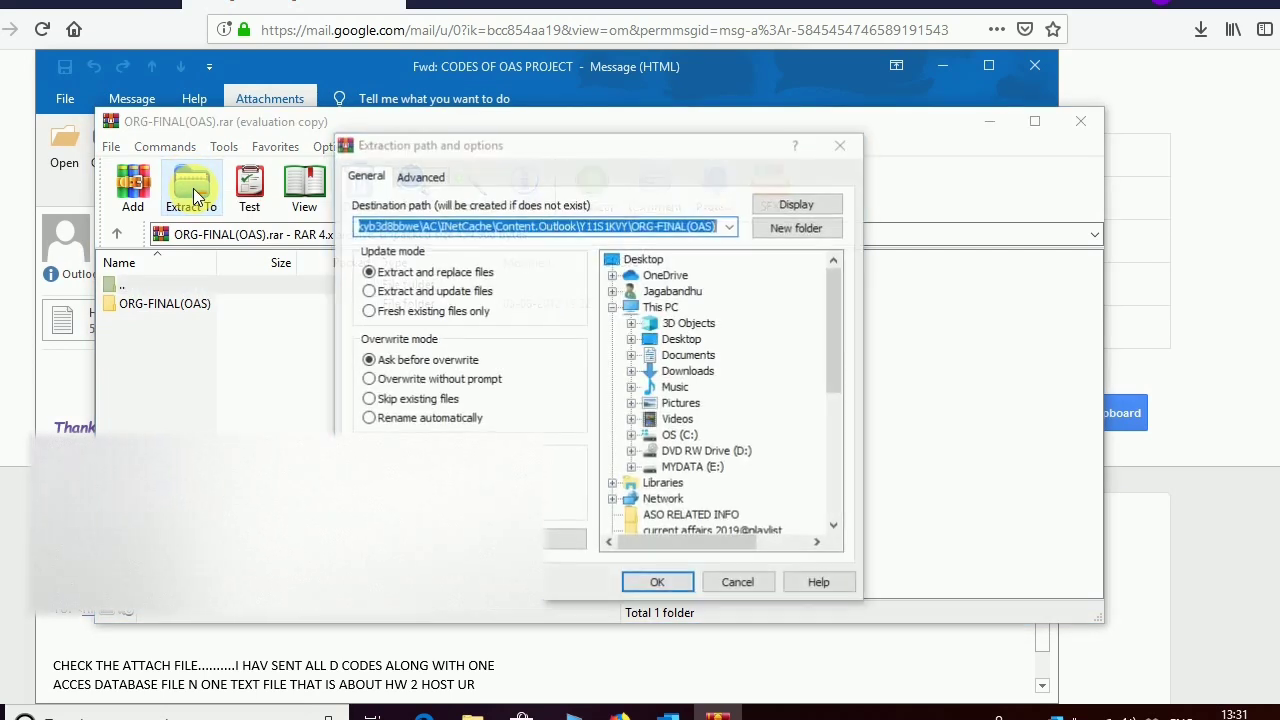
pyautogui.click(682, 338)
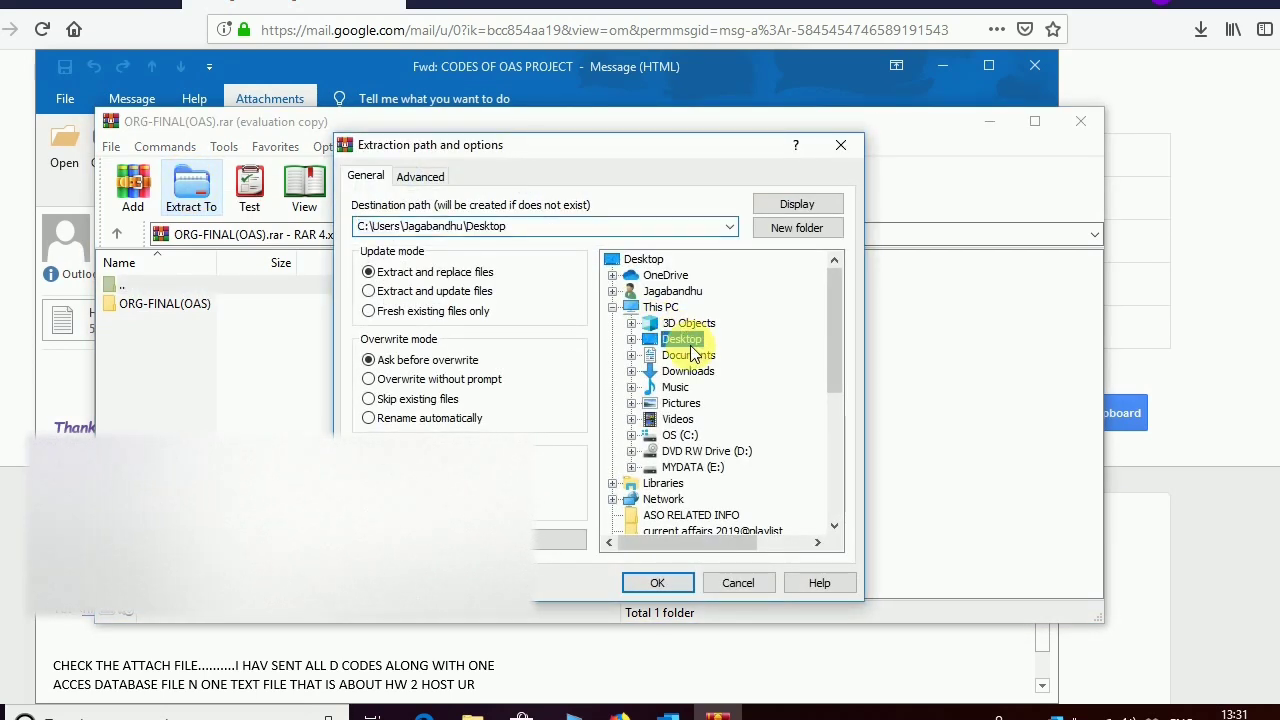